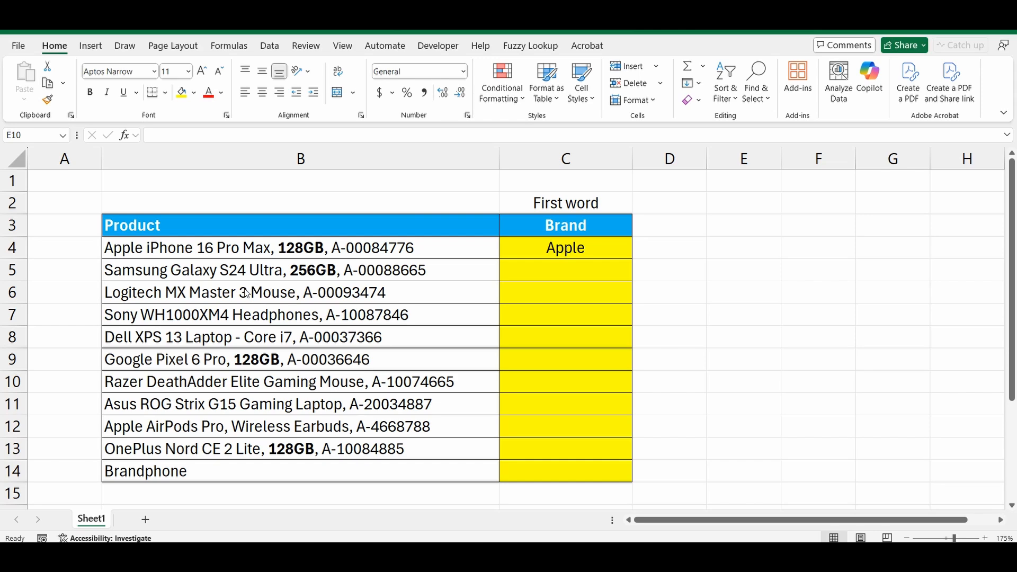
pyautogui.moveTo(228, 252)
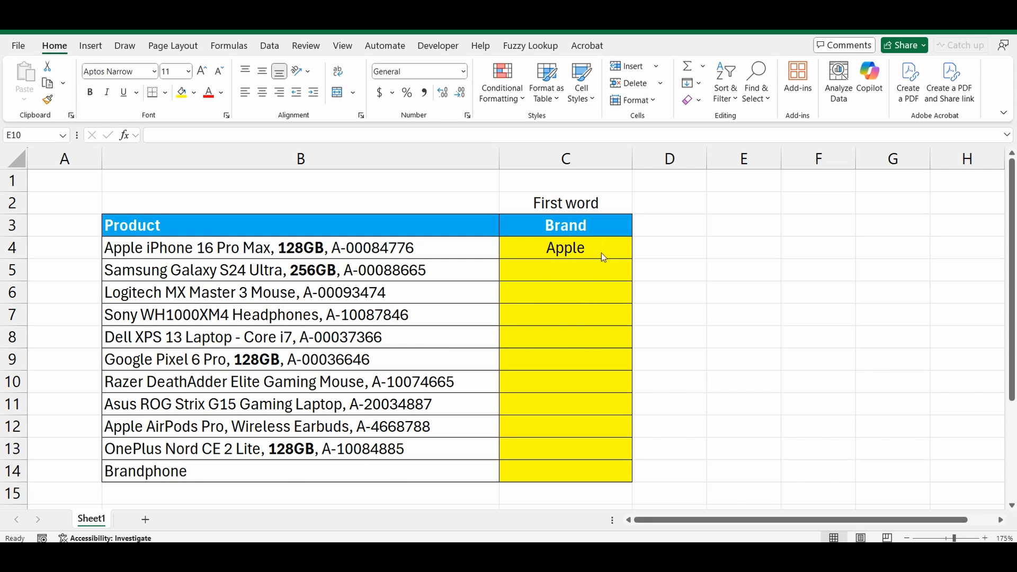
pyautogui.moveTo(552, 315)
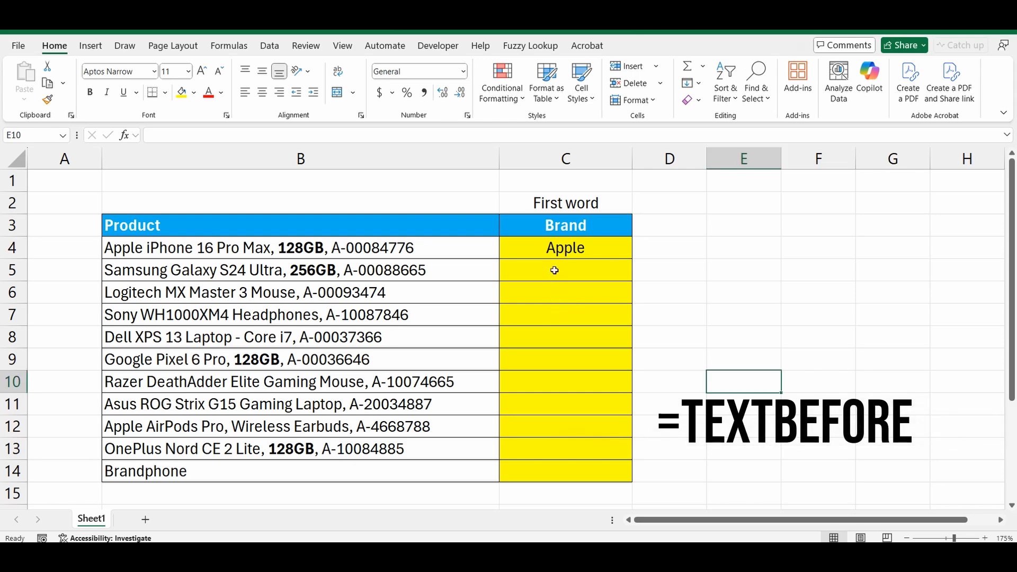
# Step: Enter =TEXTBEFORE(B5," ",2) in the Samsung Brand cell, returning 'Samsung Galaxy'
pyautogui.write('=')
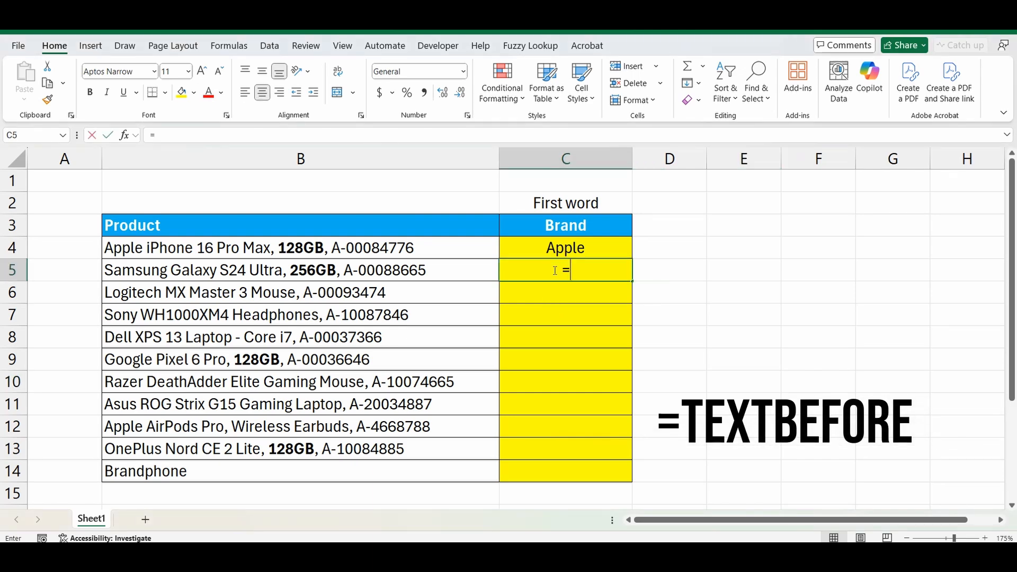
pyautogui.write('TEXTBEFORE(')
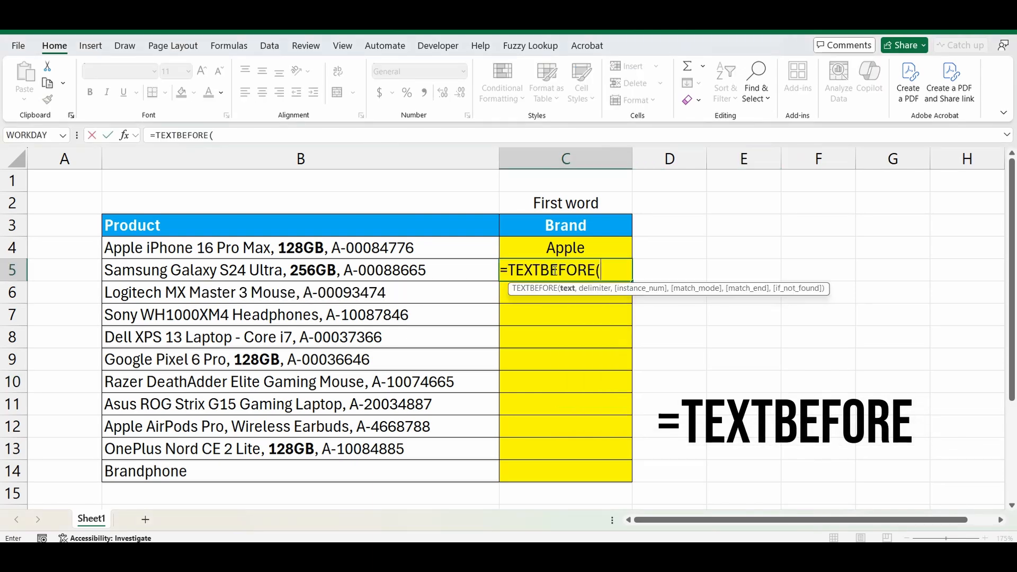
pyautogui.moveTo(266, 270)
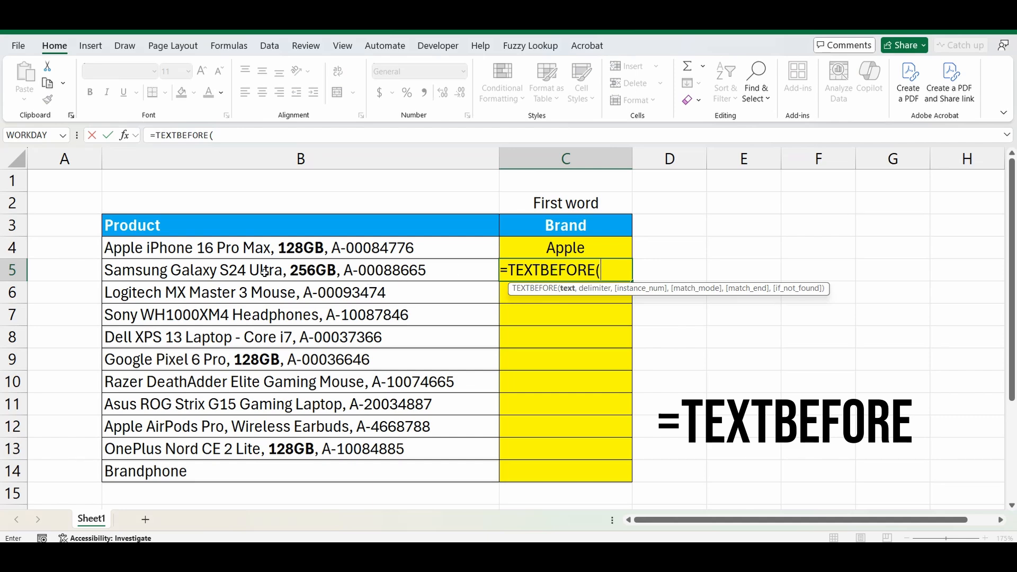
pyautogui.click(300, 270)
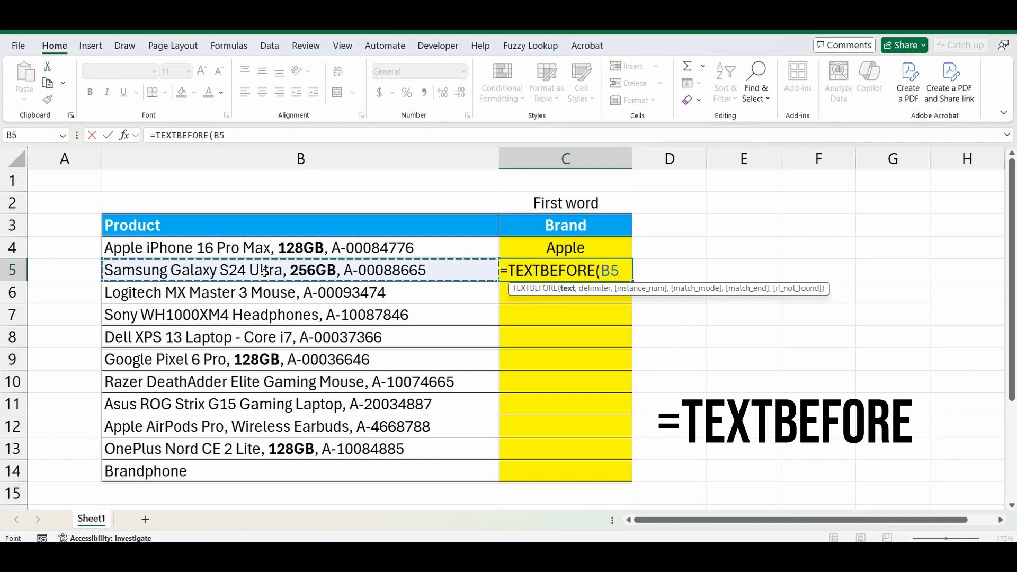
pyautogui.write(',')
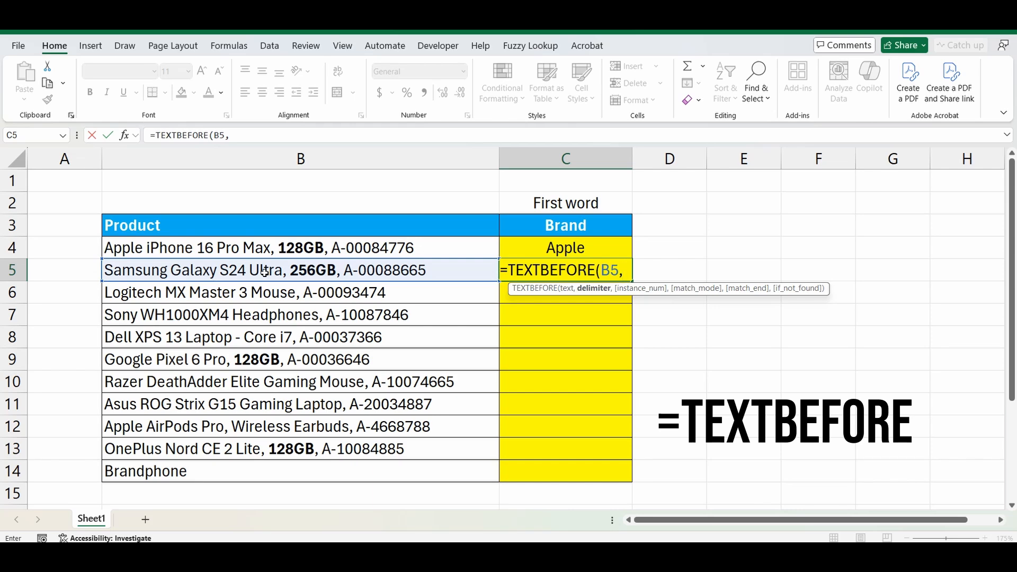
pyautogui.write('" ",')
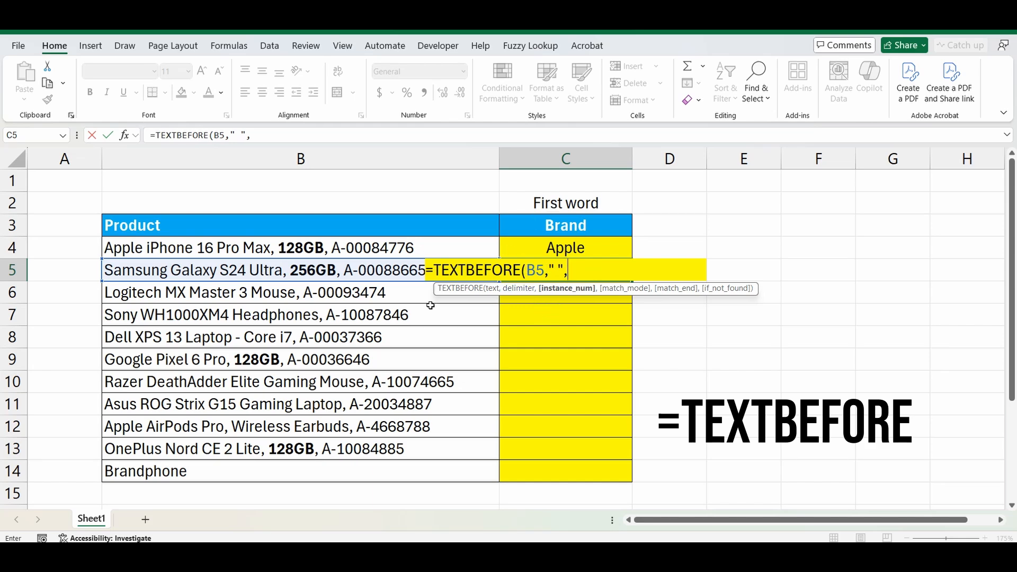
pyautogui.write('2)')
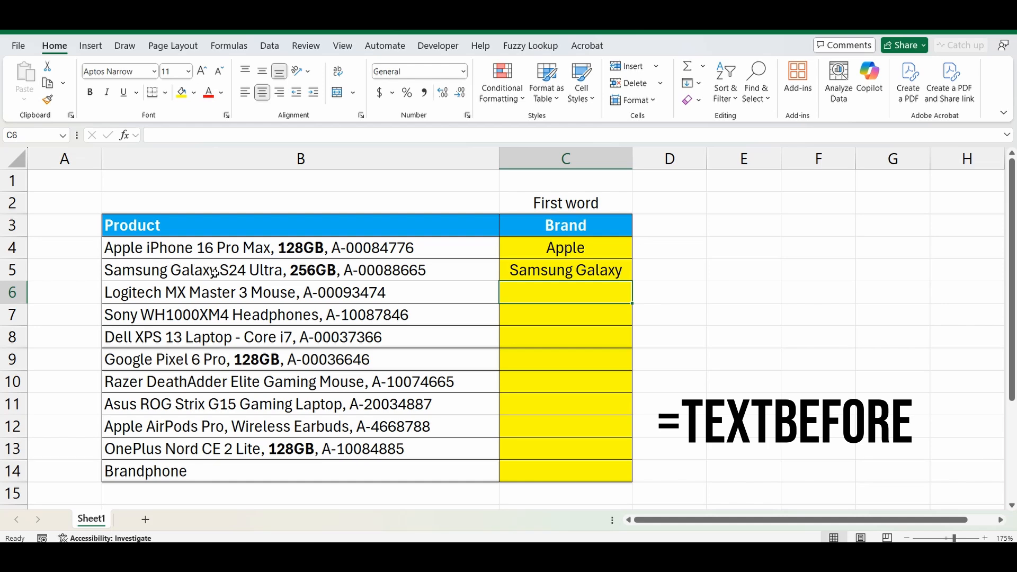
# Step: Set C5's instance number to 1 and fill down to C14, leaving Brandphone at #N/A
pyautogui.click(564, 270)
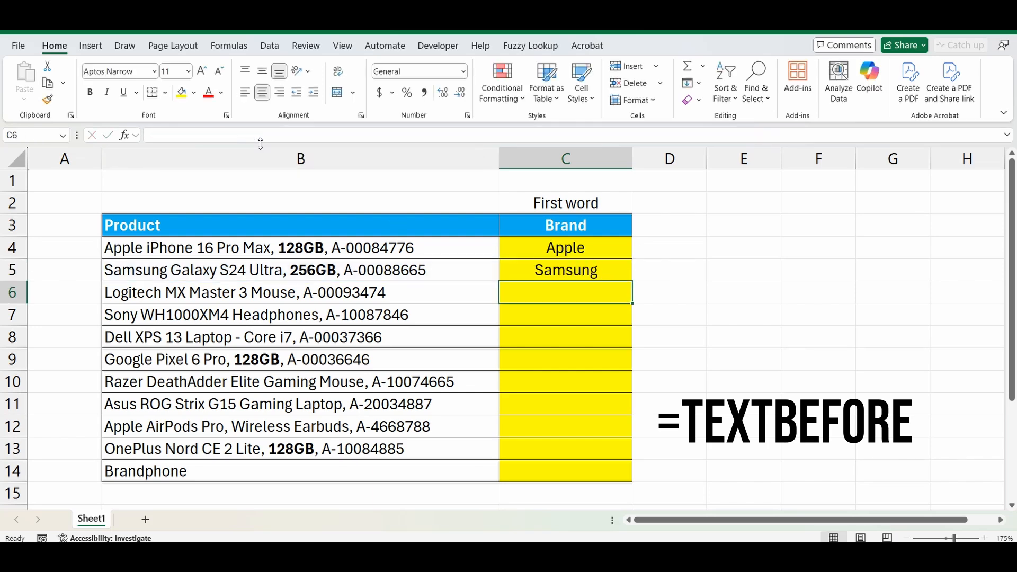
pyautogui.click(565, 270)
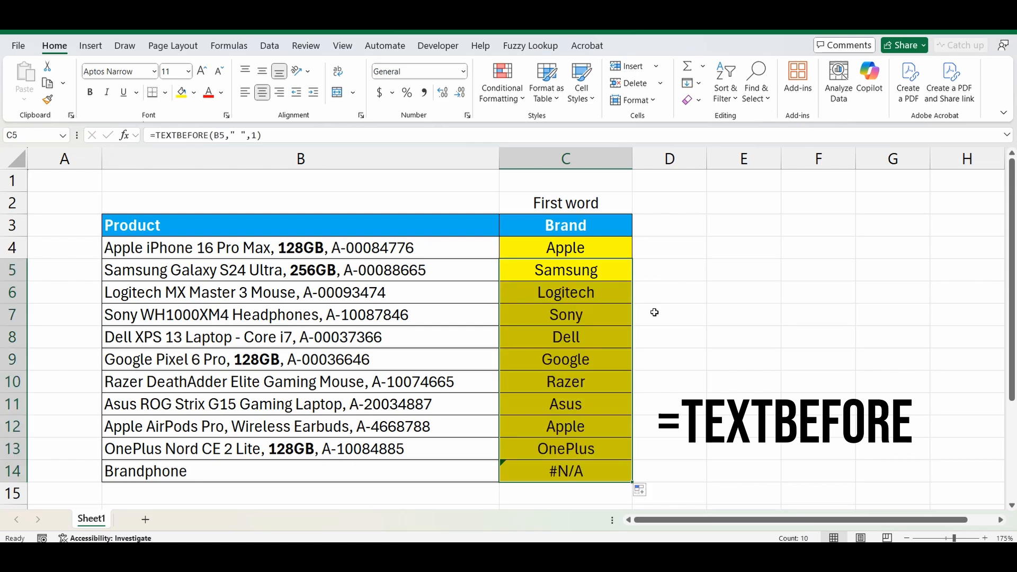
pyautogui.click(669, 471)
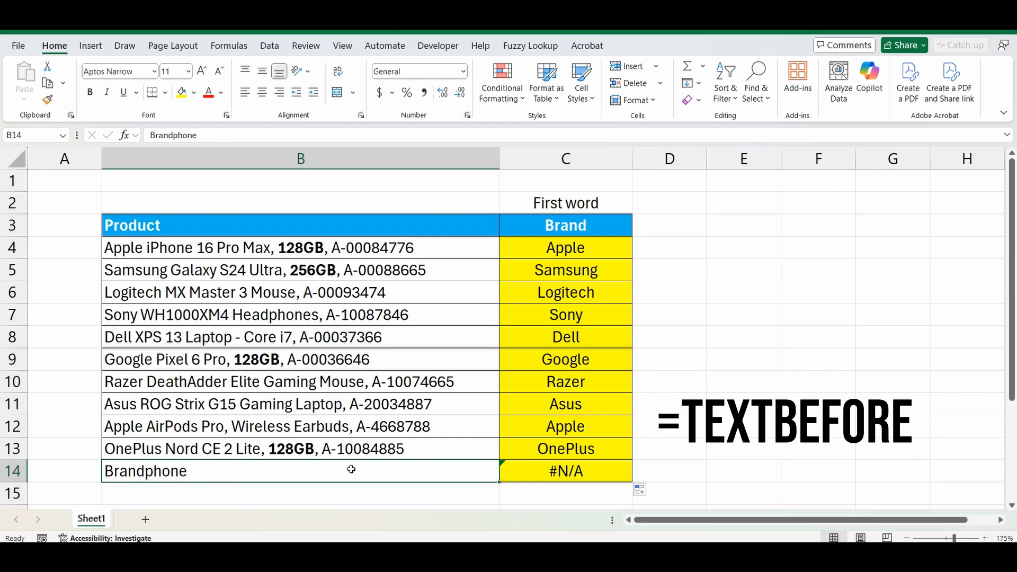
pyautogui.moveTo(589, 471)
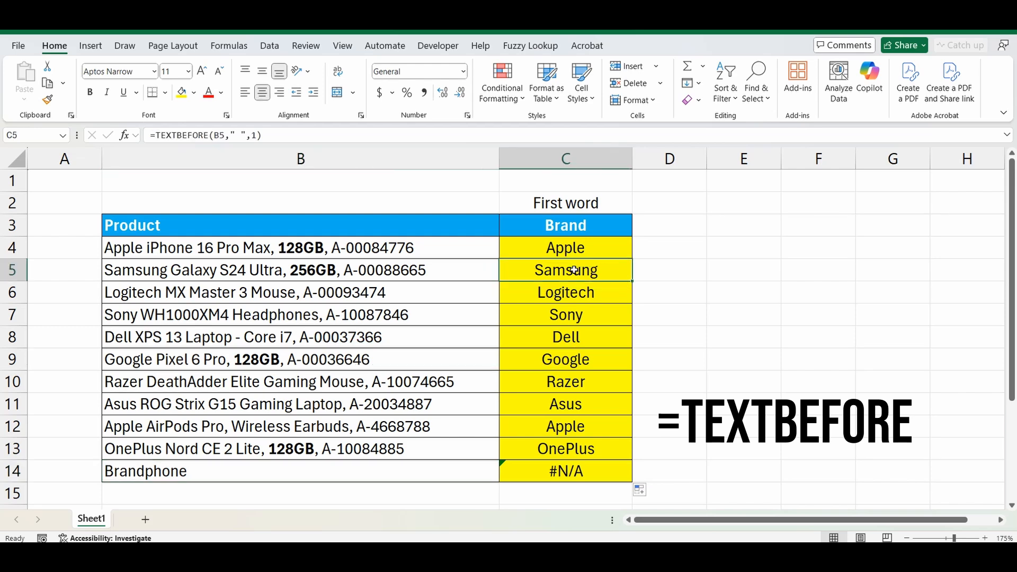
# Step: Add match-end 1 to C5's formula and fill down so Brandphone returns its name
pyautogui.doubleClick(565, 270)
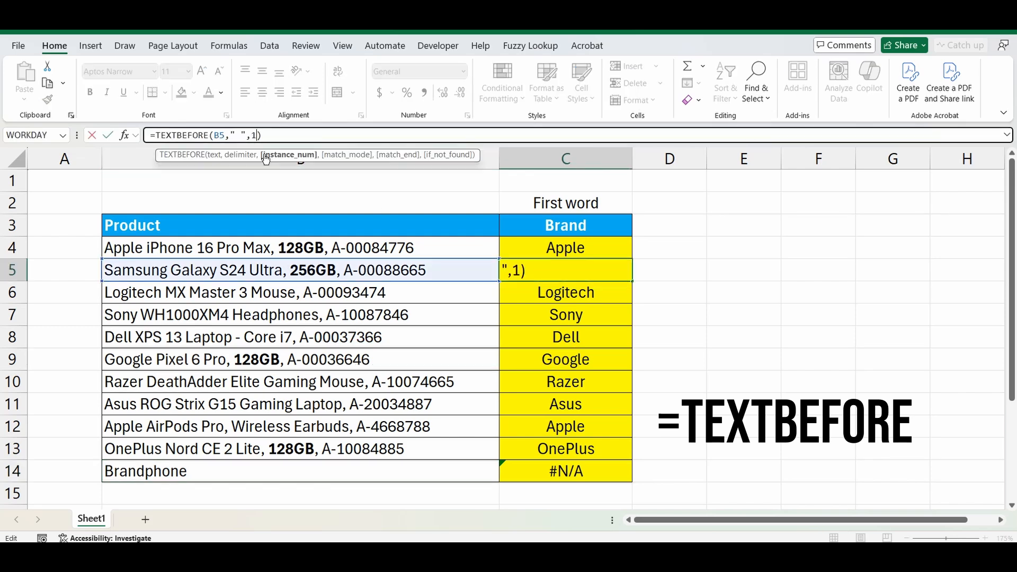
pyautogui.write(',,1')
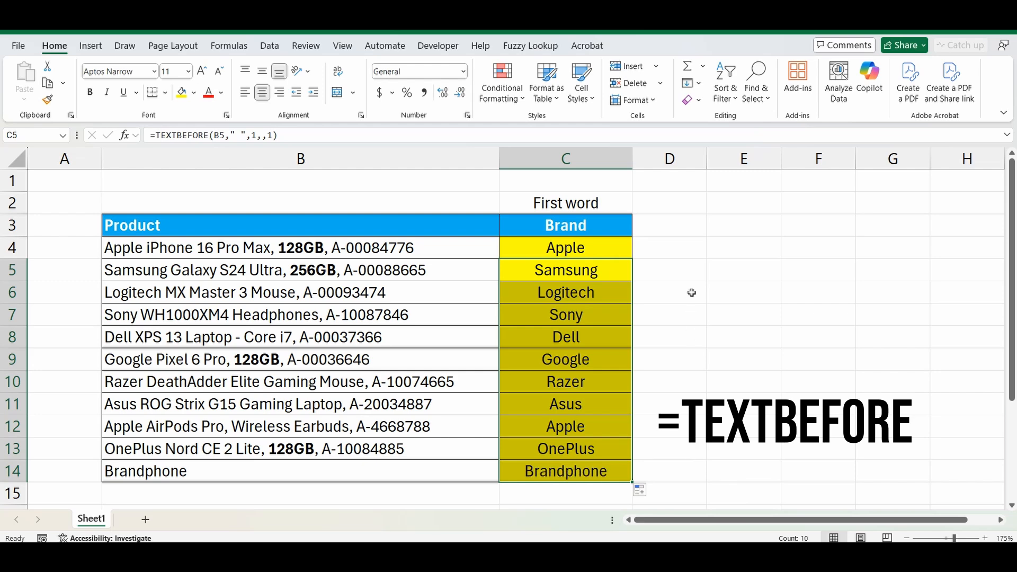
pyautogui.click(565, 248)
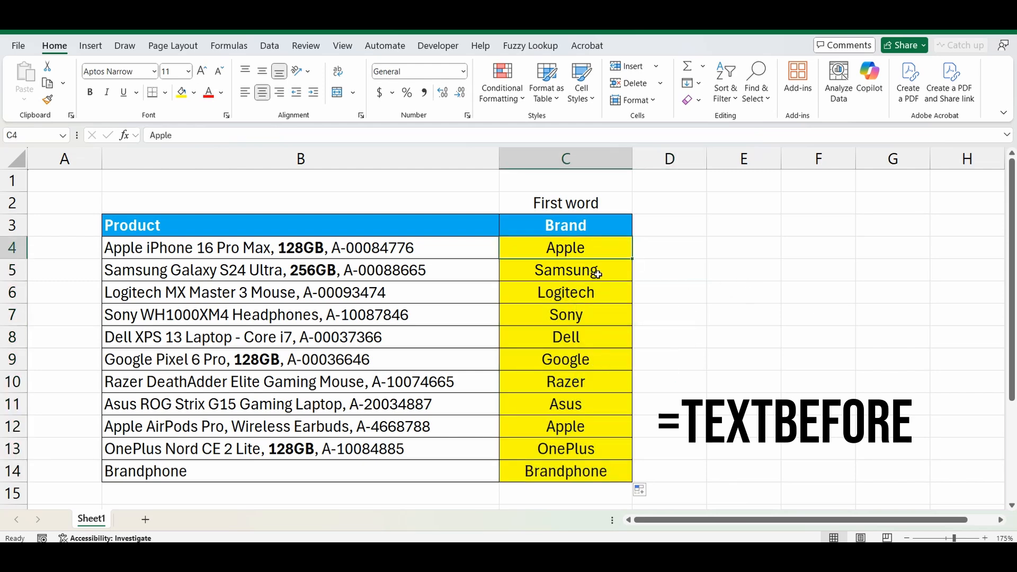
pyautogui.click(565, 270)
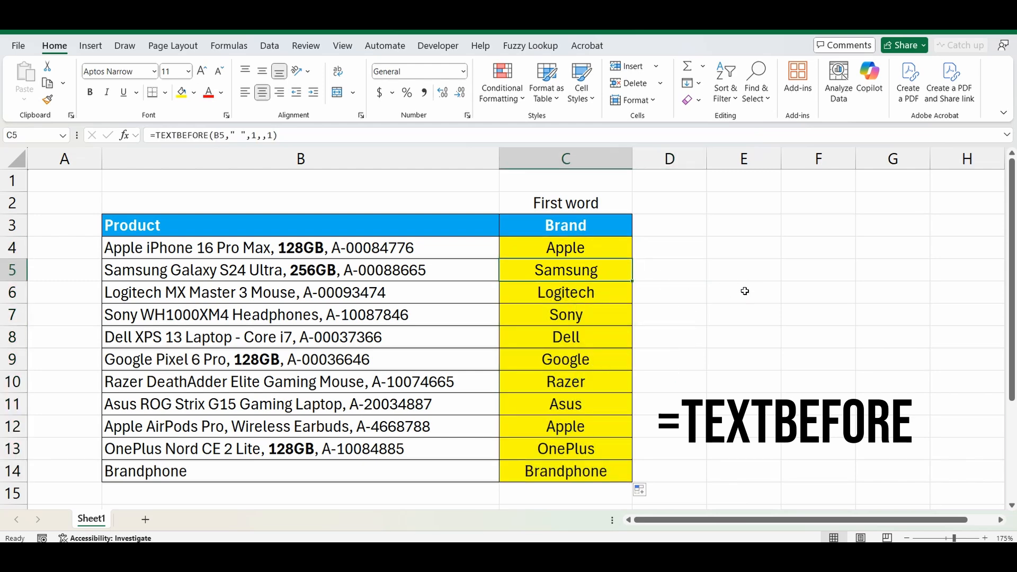